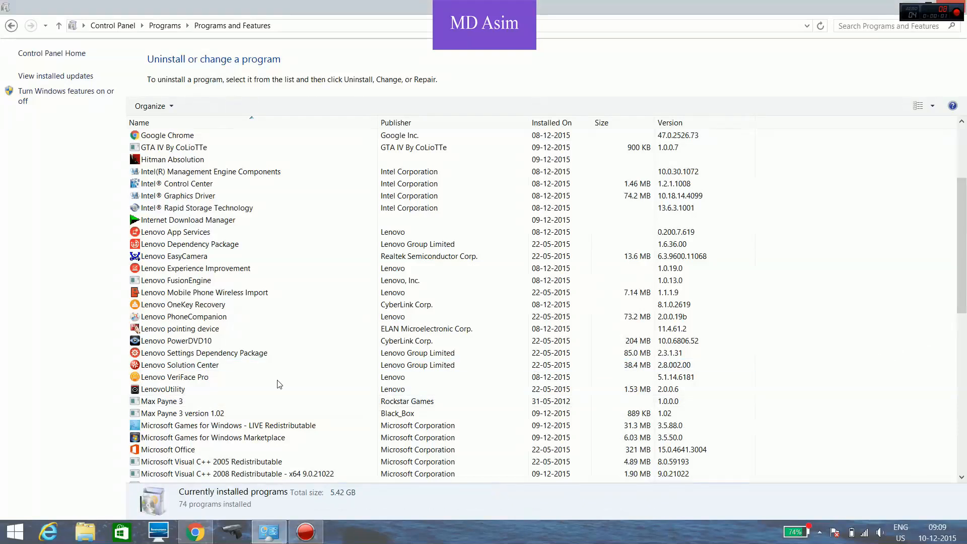
# Try uninstalling Max Payne 3, dismiss the insufficient-access error, and run regedit.
pyautogui.click(161, 401)
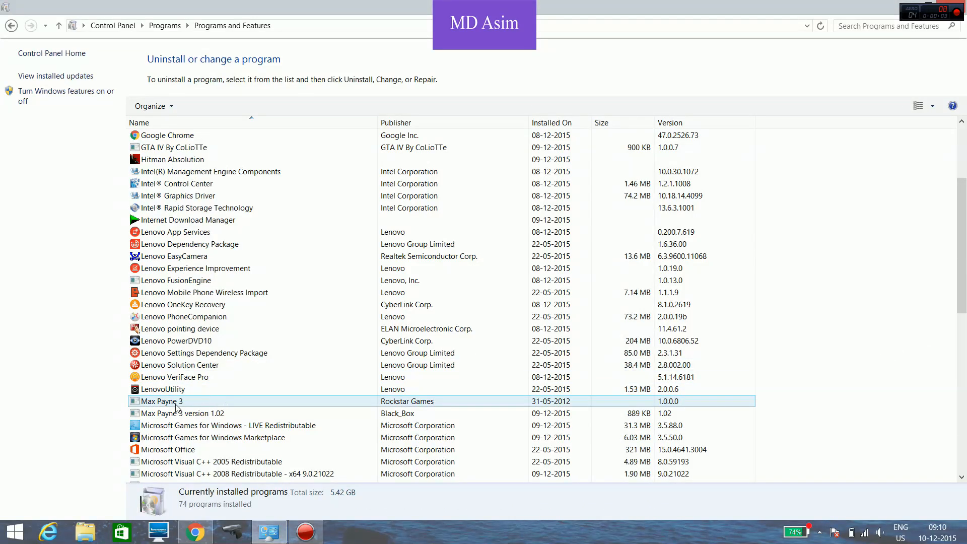
pyautogui.click(174, 401)
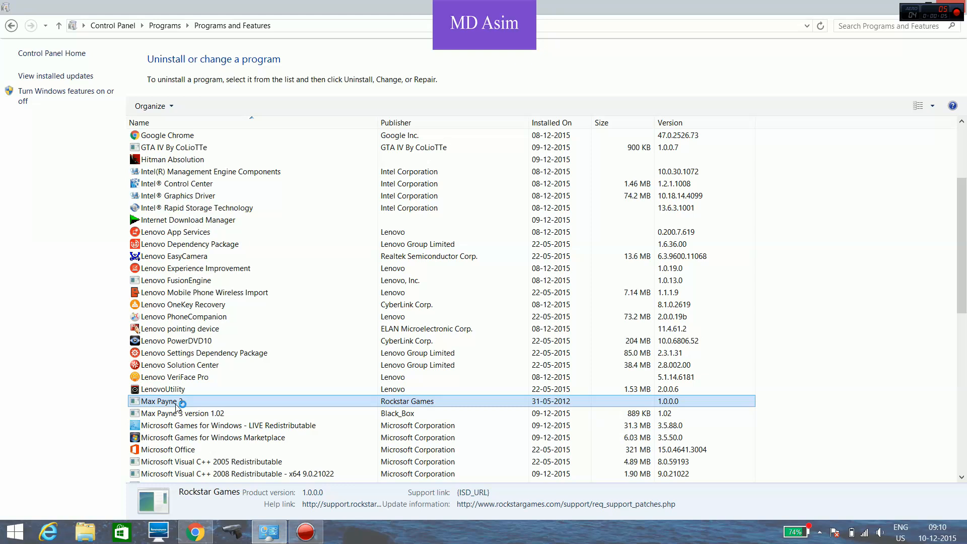
pyautogui.click(200, 106)
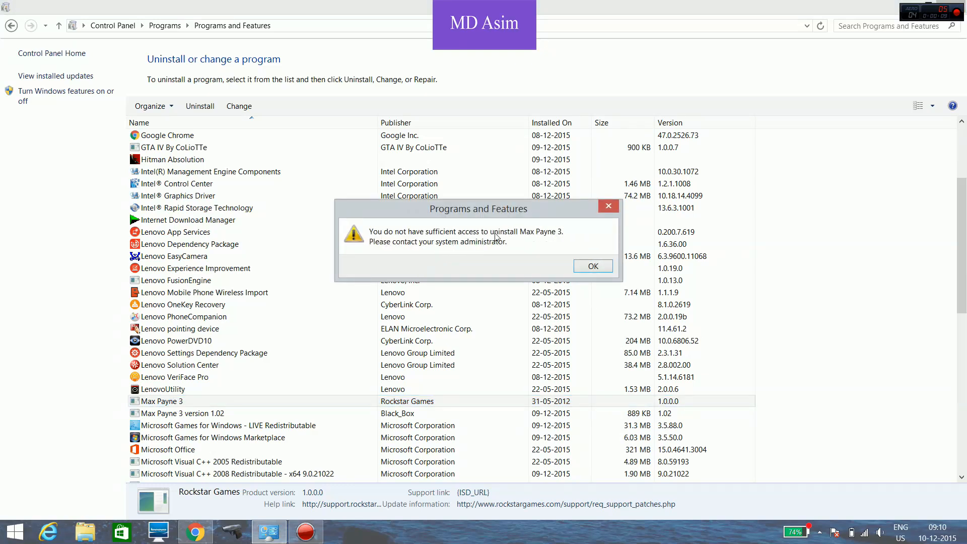
pyautogui.moveTo(420, 249)
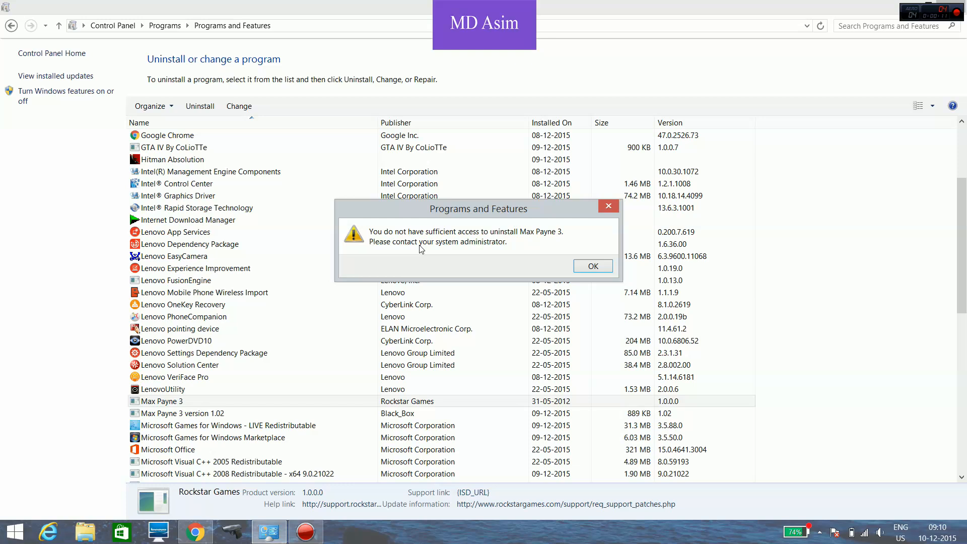
pyautogui.click(592, 266)
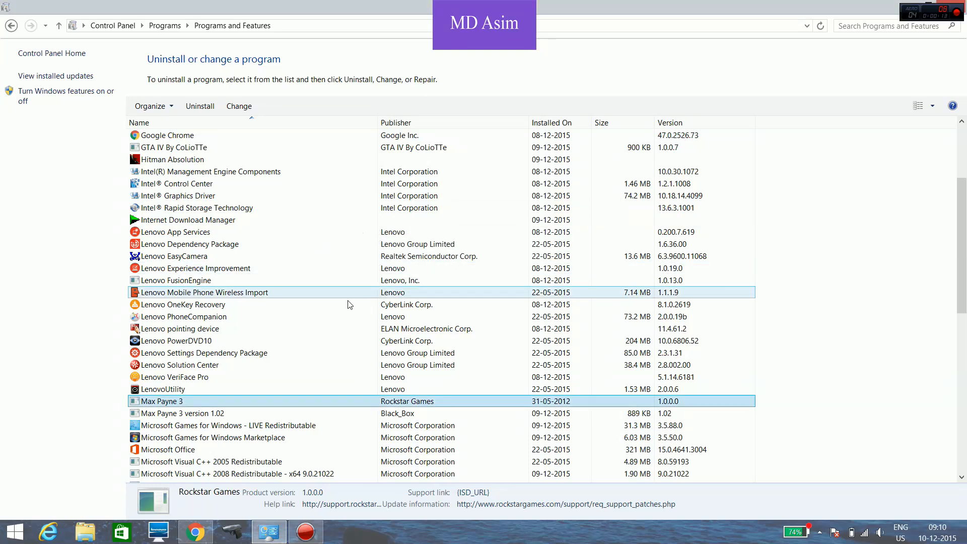
pyautogui.moveTo(294, 292)
pyautogui.write('regedit')
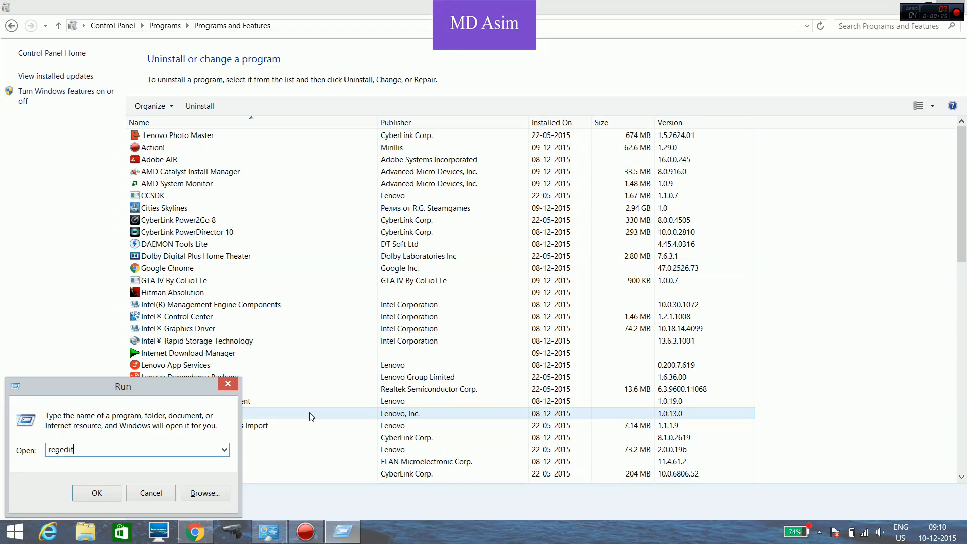
pyautogui.click(95, 493)
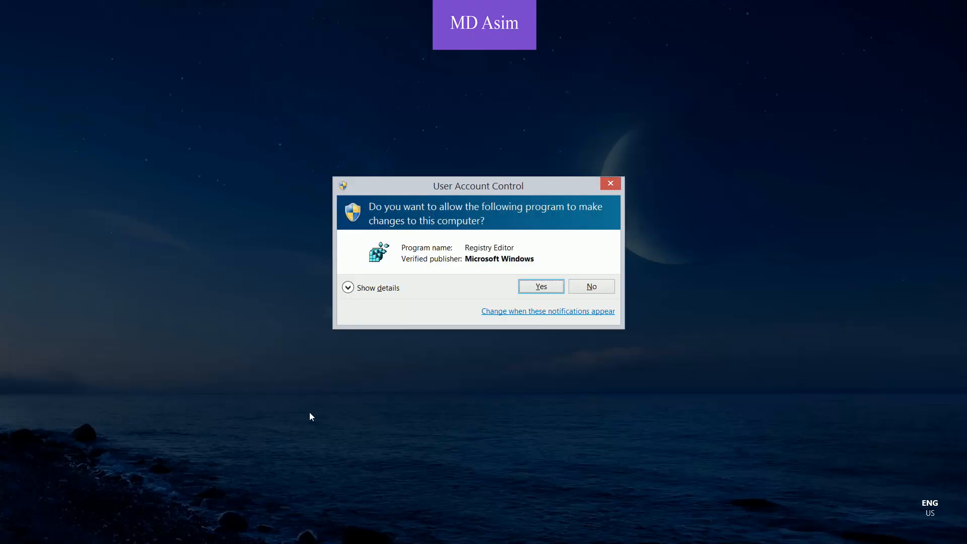
# Allow the UAC prompt and navigate HKEY_LOCAL_MACHINE\SOFTWARE down to Wow6432Node.
pyautogui.click(541, 286)
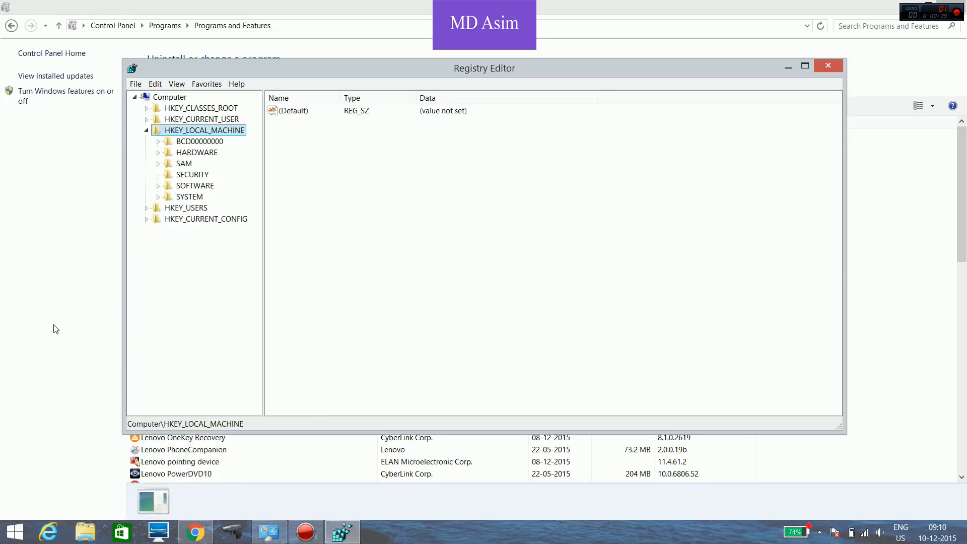
pyautogui.click(146, 130)
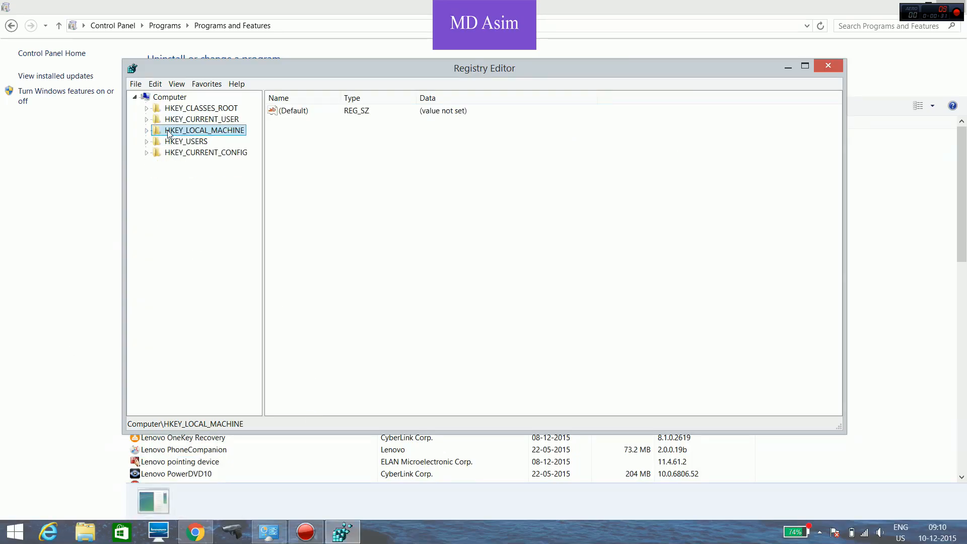
pyautogui.click(146, 130)
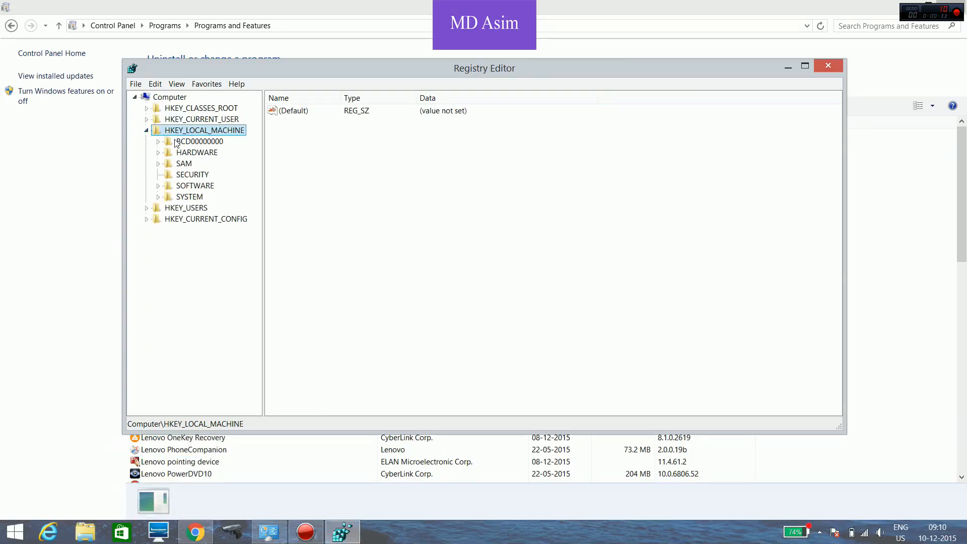
pyautogui.moveTo(209, 189)
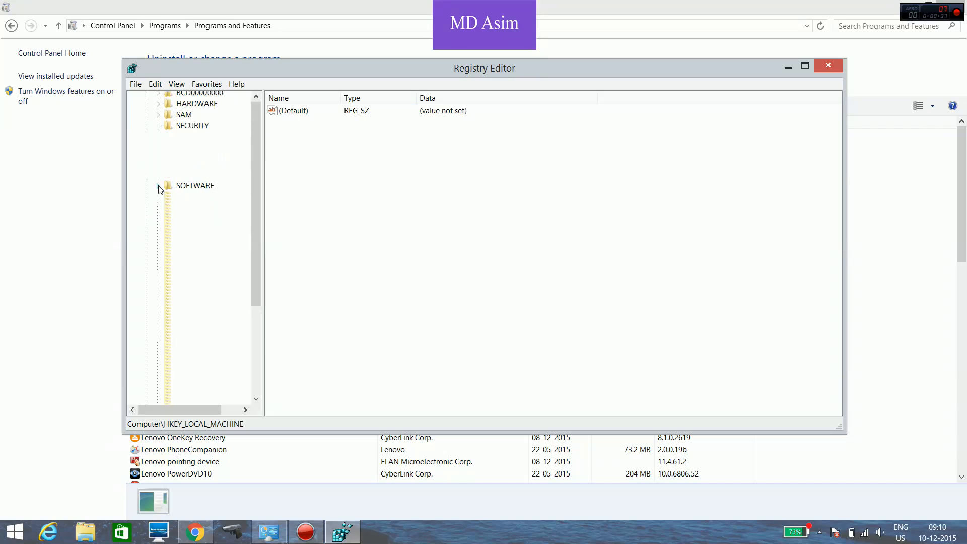
pyautogui.click(158, 185)
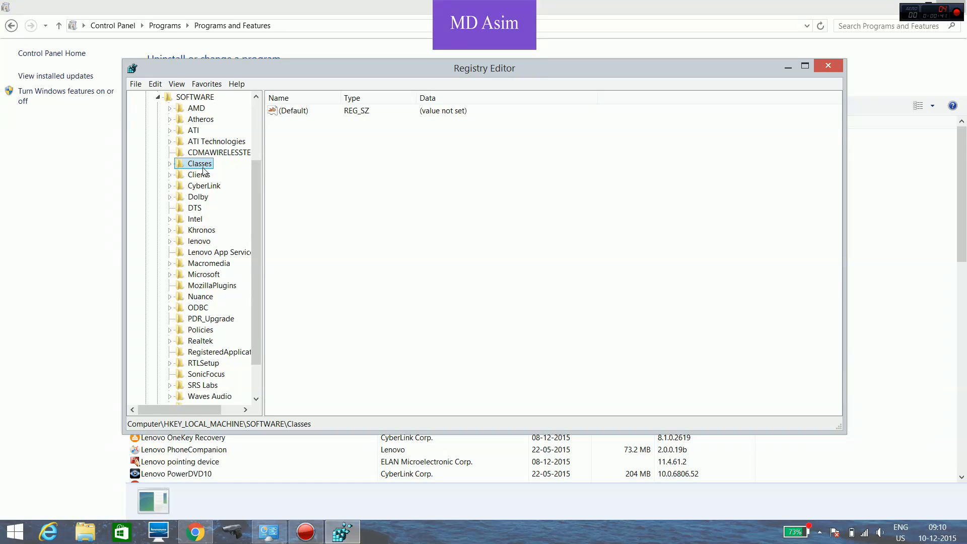
pyautogui.click(209, 395)
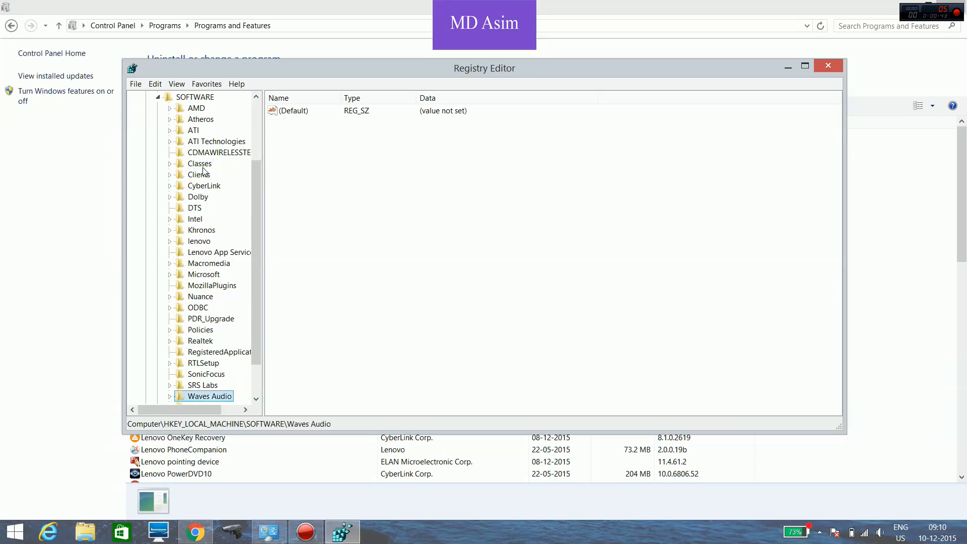
pyautogui.click(208, 397)
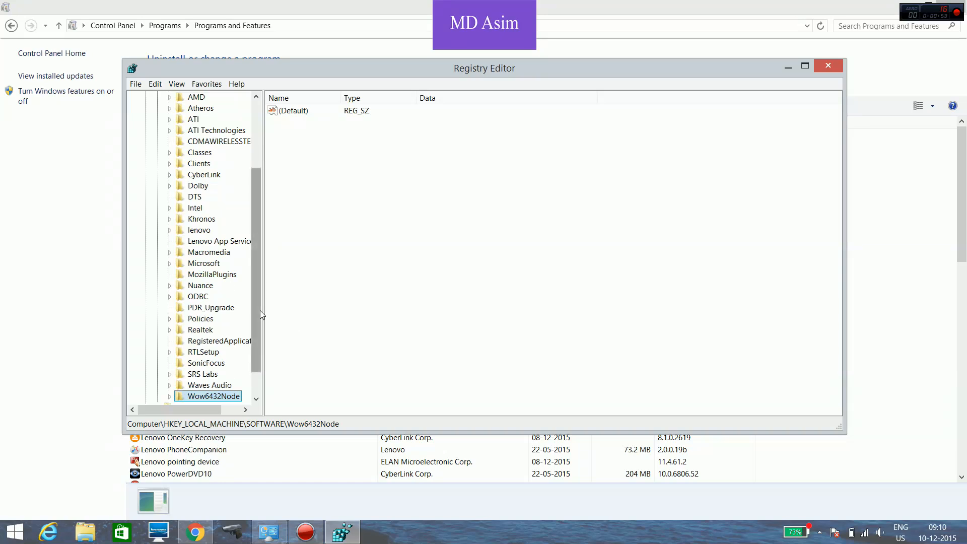
# Expand Wow6432Node and its Microsoft subkey in the registry tree.
pyautogui.scroll(-3)
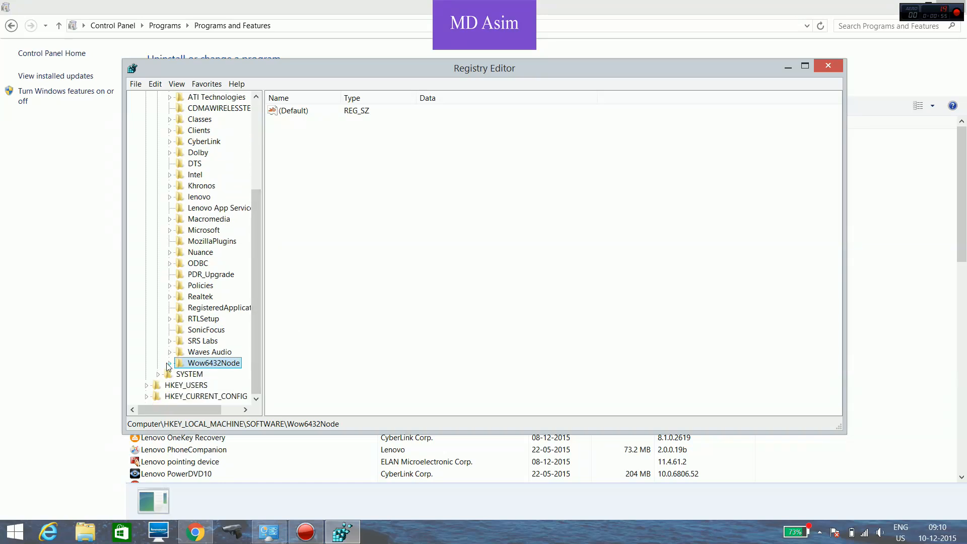
pyautogui.click(169, 363)
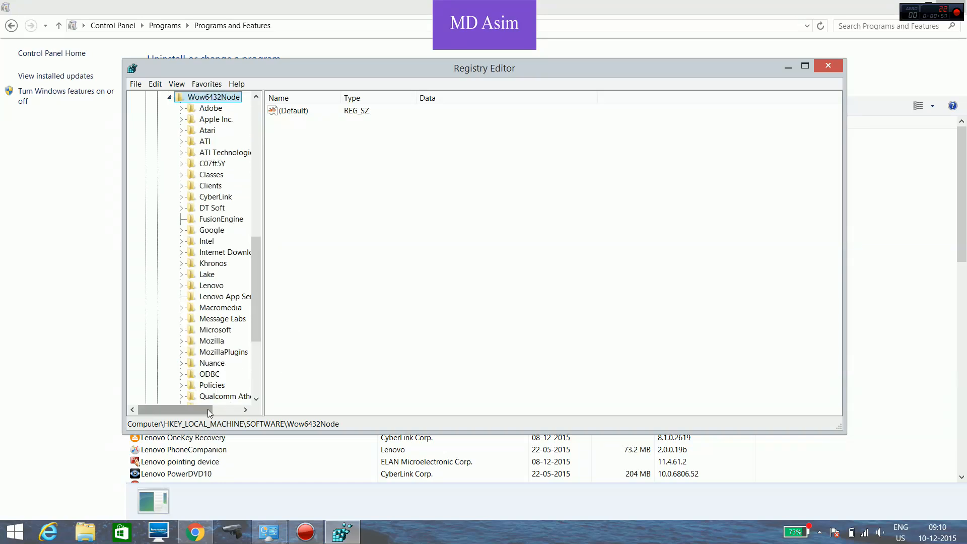
pyautogui.moveTo(197, 409); pyautogui.dragTo(160, 410)
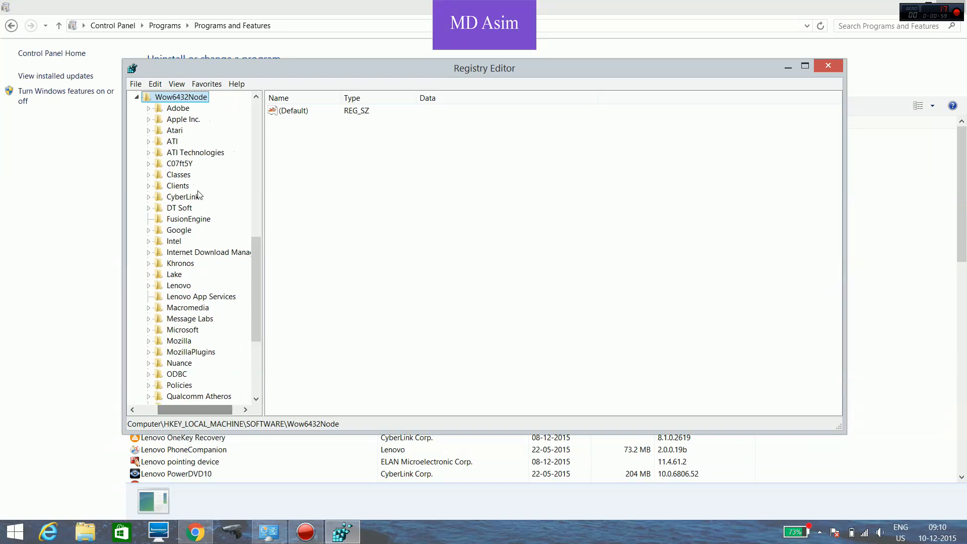
pyautogui.click(187, 307)
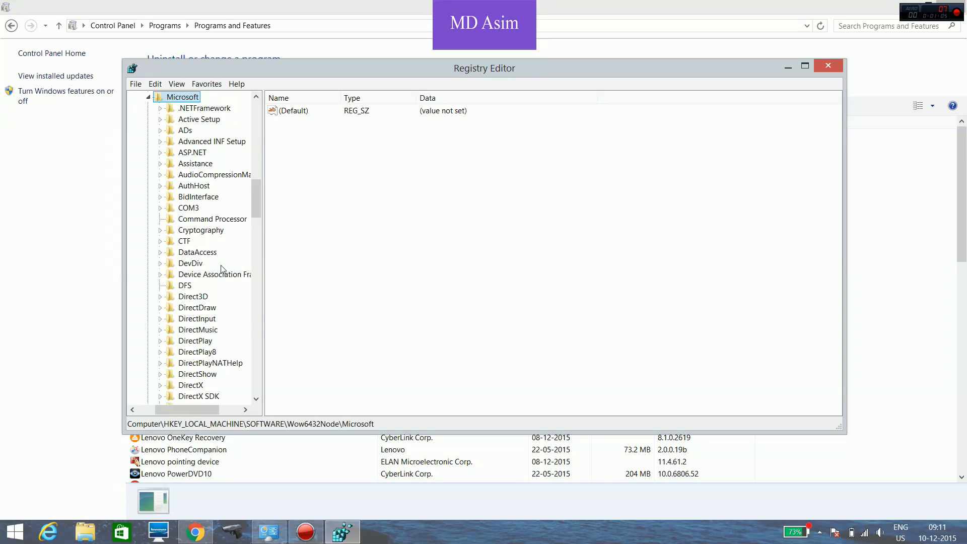
pyautogui.moveTo(229, 266)
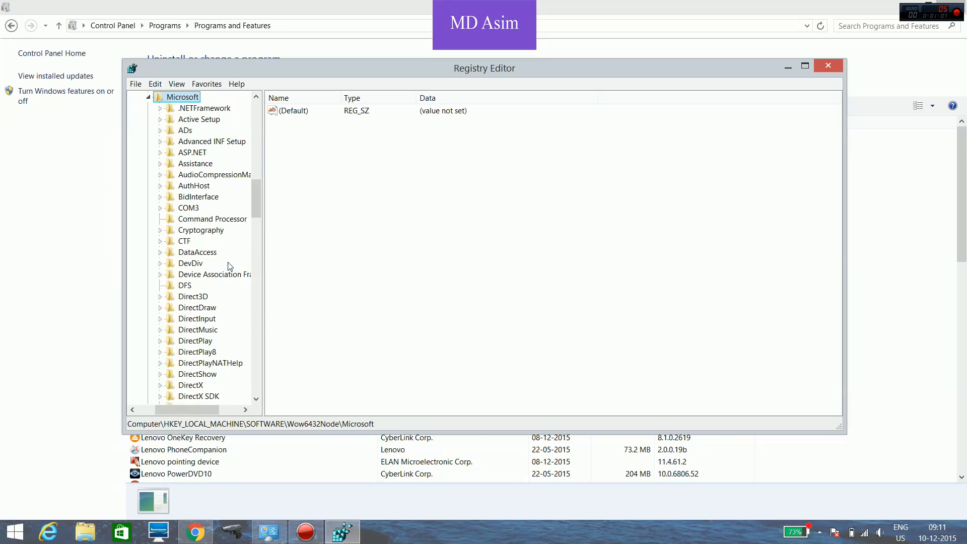
# Scroll through Microsoft's subkeys and expand Windows to reach CurrentVersion.
pyautogui.click(212, 219)
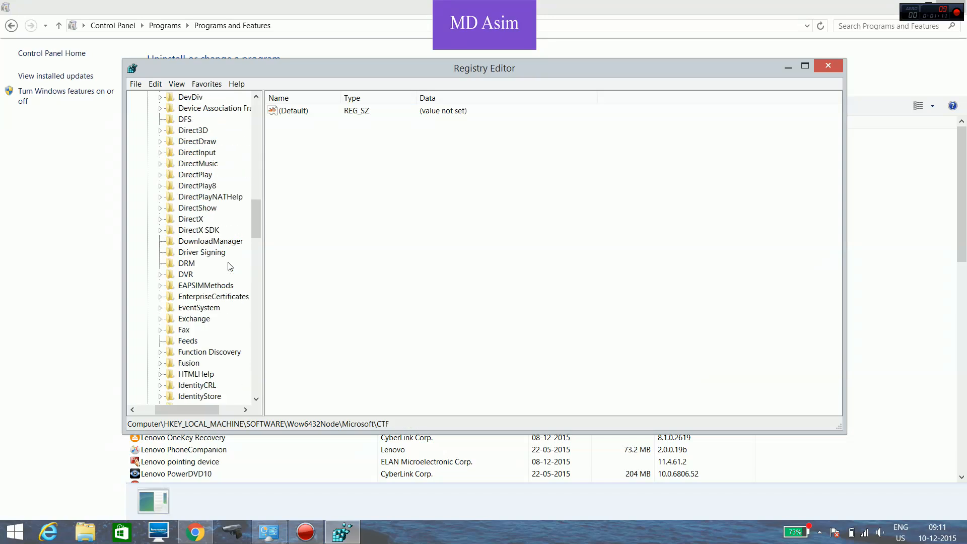
pyautogui.scroll(-3)
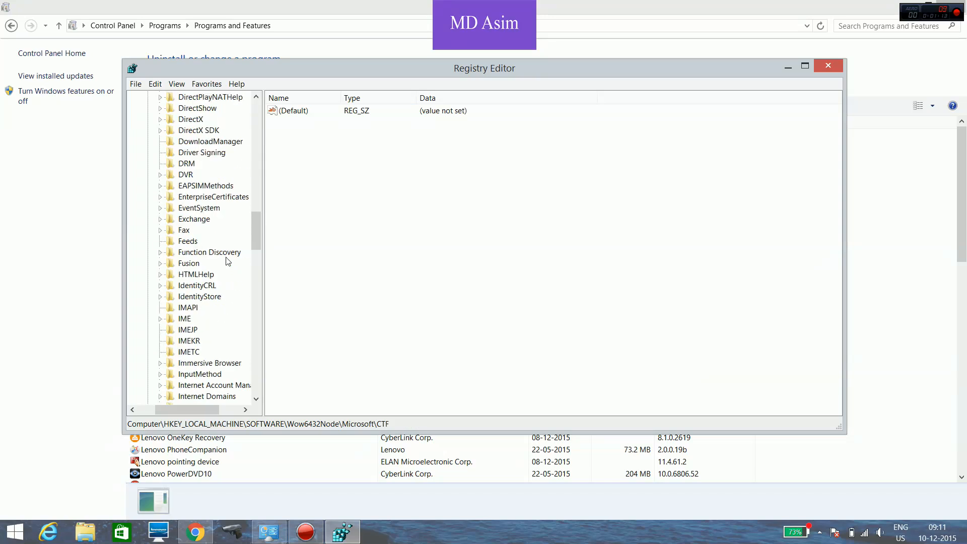
pyautogui.scroll(-3)
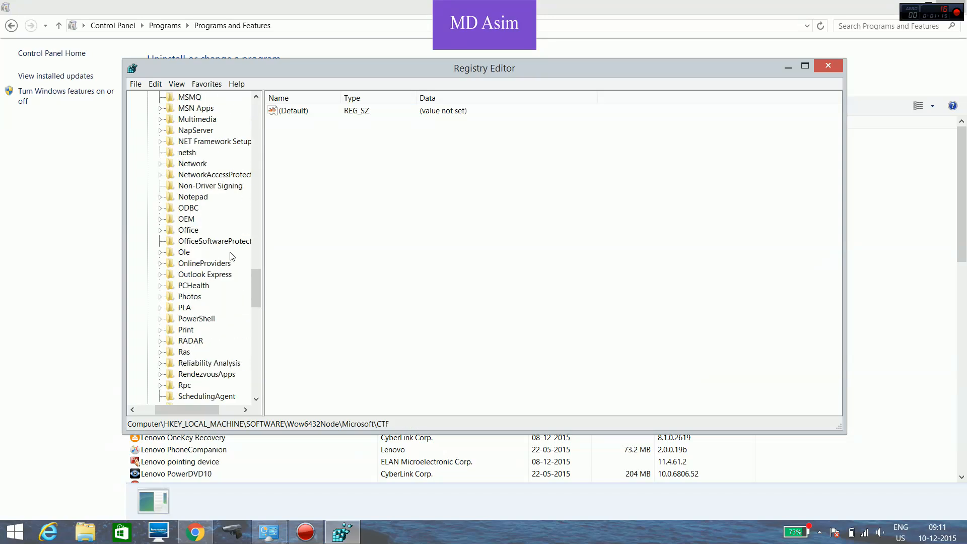
pyautogui.scroll(-3)
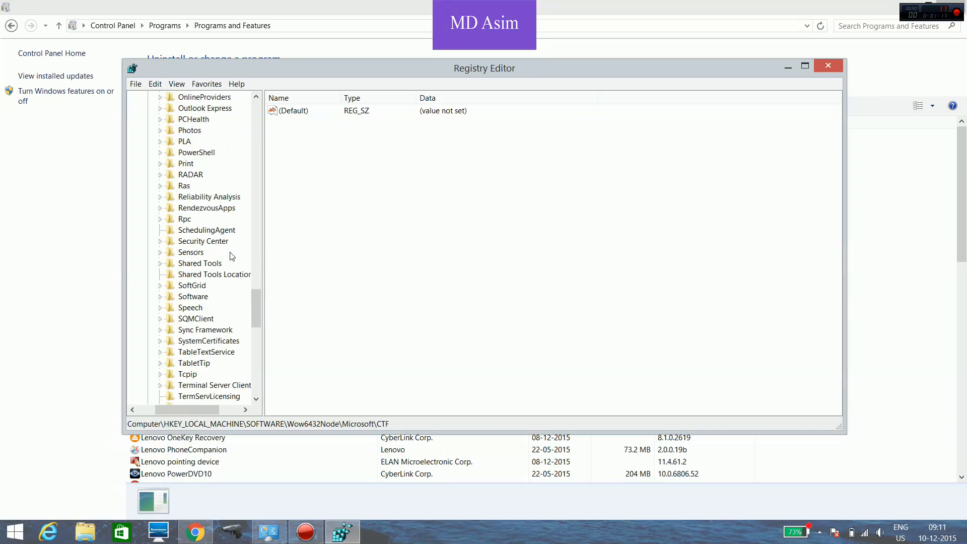
pyautogui.scroll(-3)
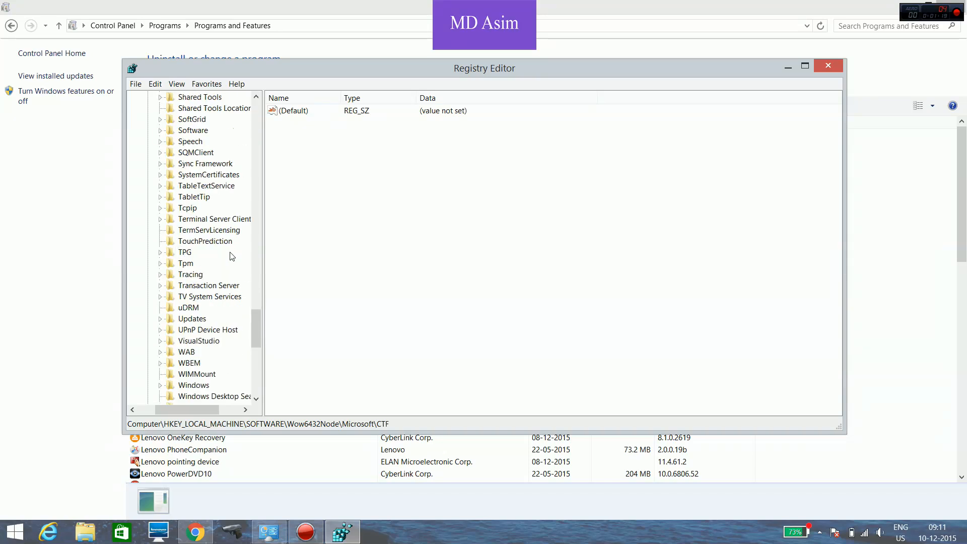
pyautogui.scroll(-3)
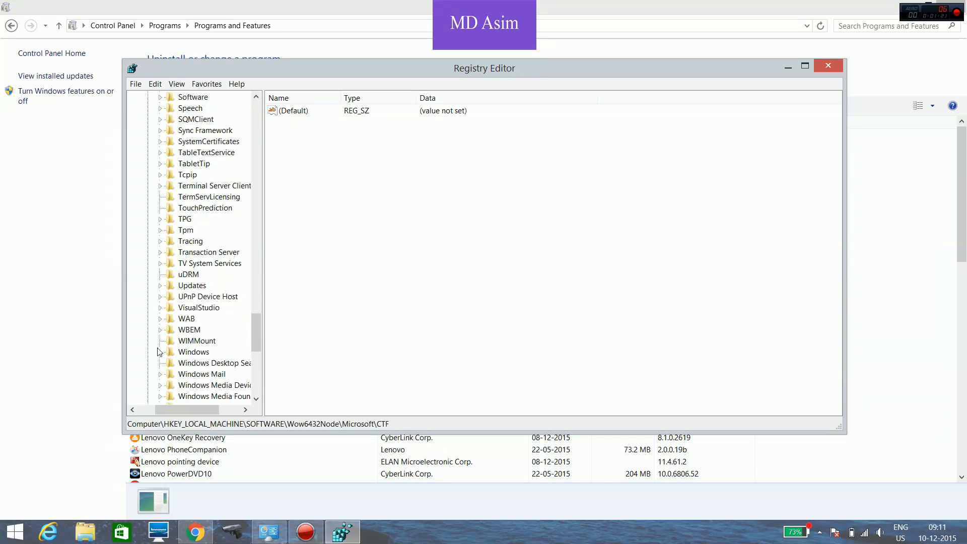
pyautogui.click(160, 352)
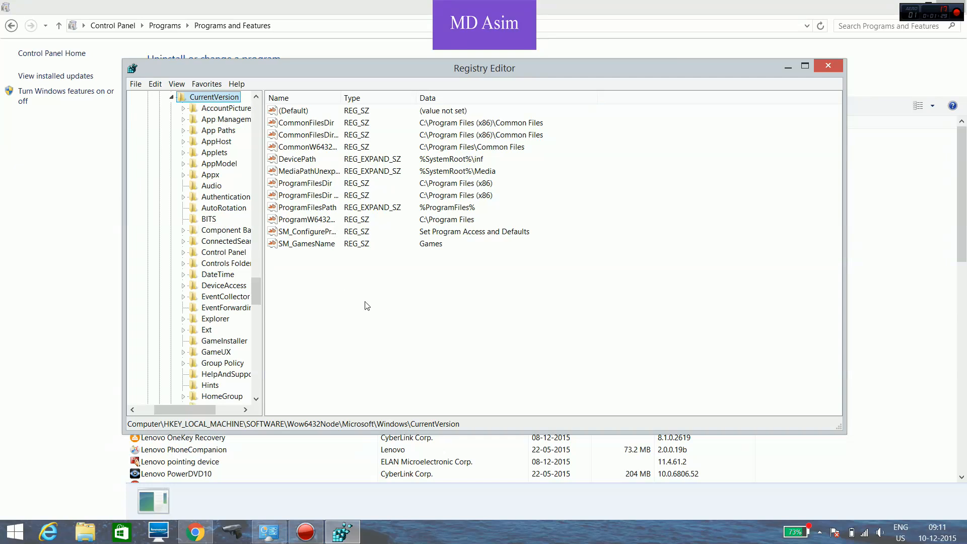
# Expand CurrentVersion\Uninstall and check program entries until Max Payne 3's key is shown.
pyautogui.click(215, 397)
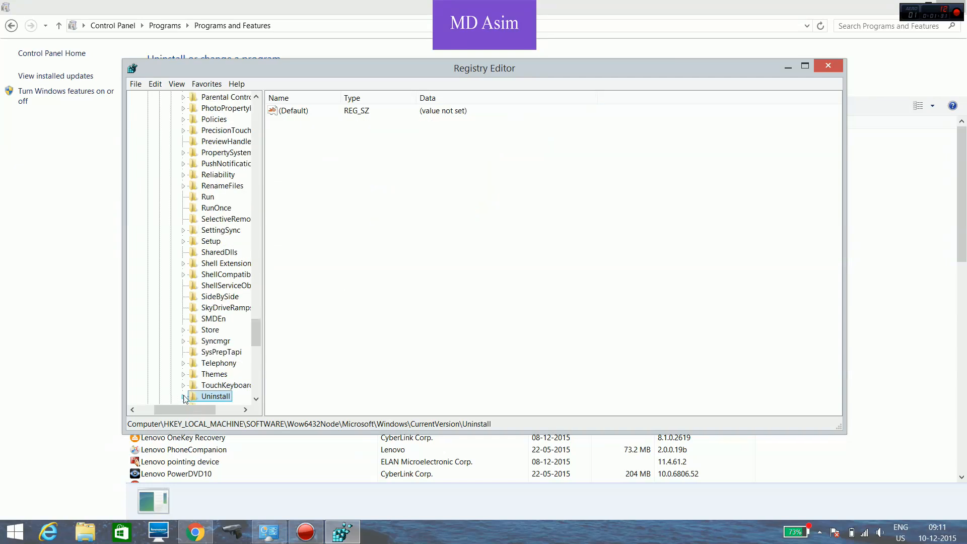
pyautogui.click(184, 397)
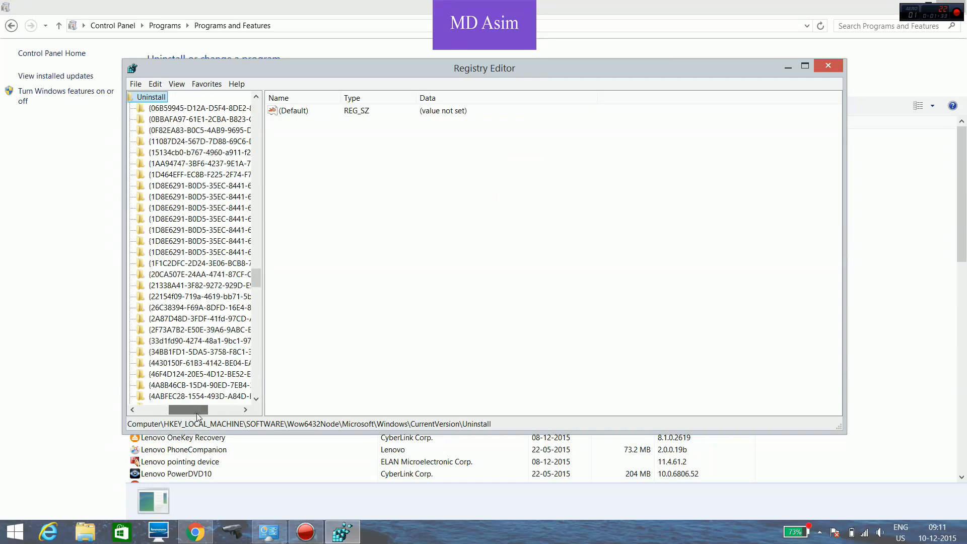
pyautogui.click(196, 108)
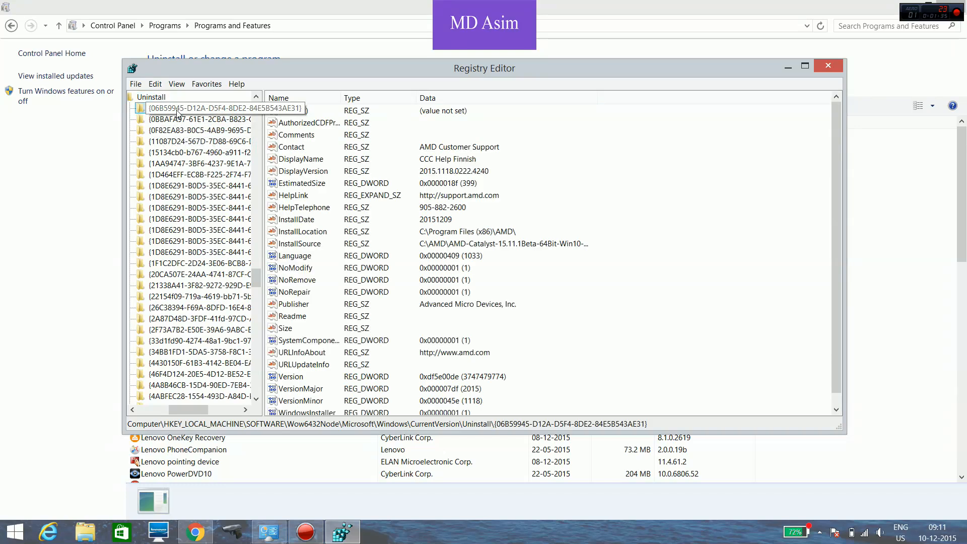
pyautogui.moveTo(217, 115)
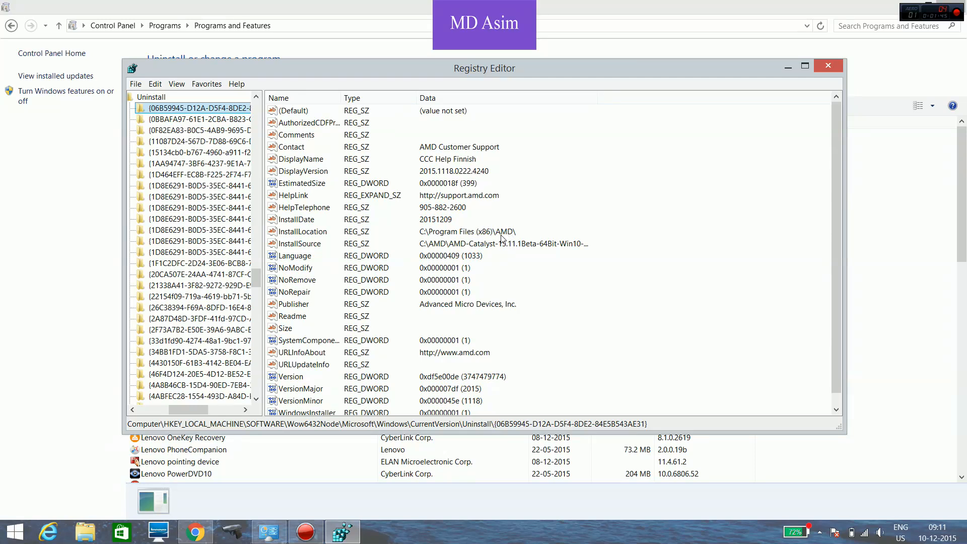
pyautogui.moveTo(719, 250)
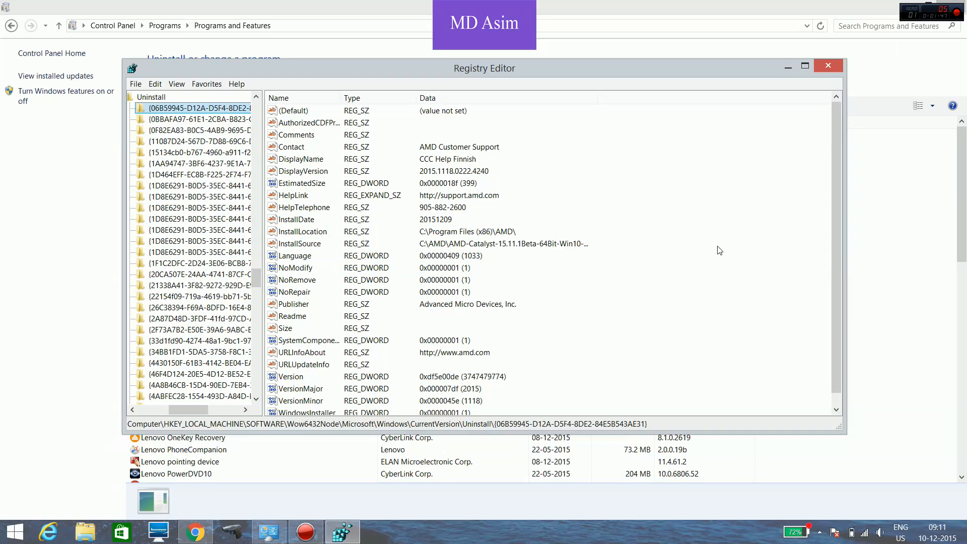
pyautogui.click(186, 130)
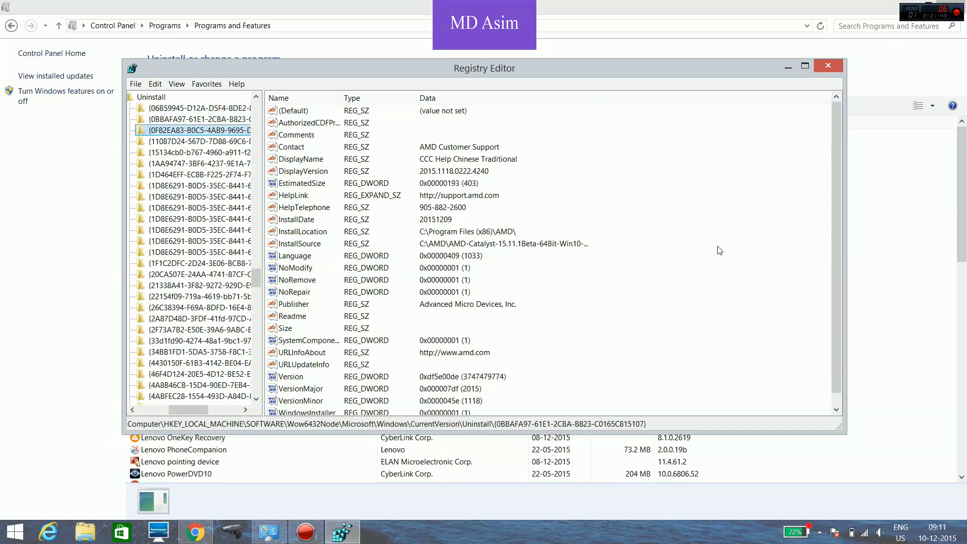
pyautogui.click(188, 142)
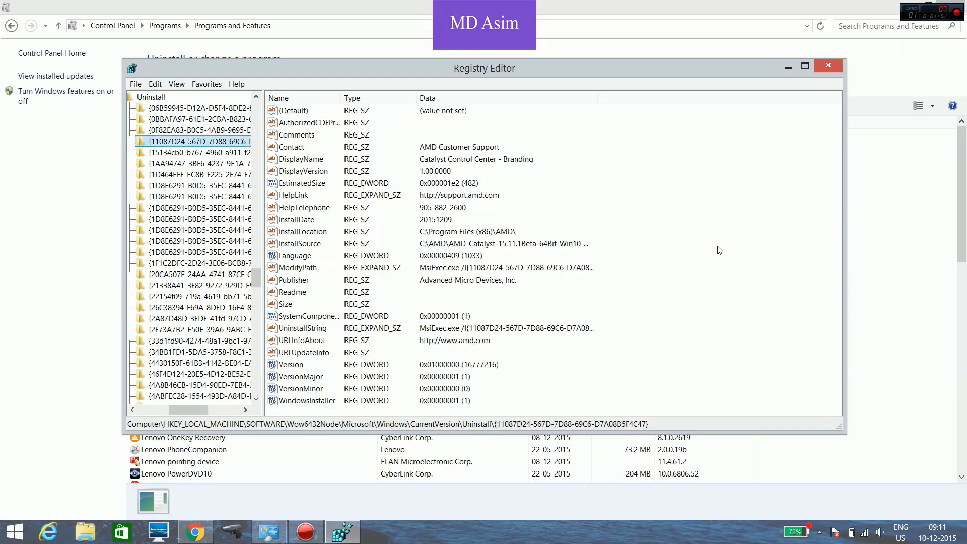
pyautogui.click(193, 152)
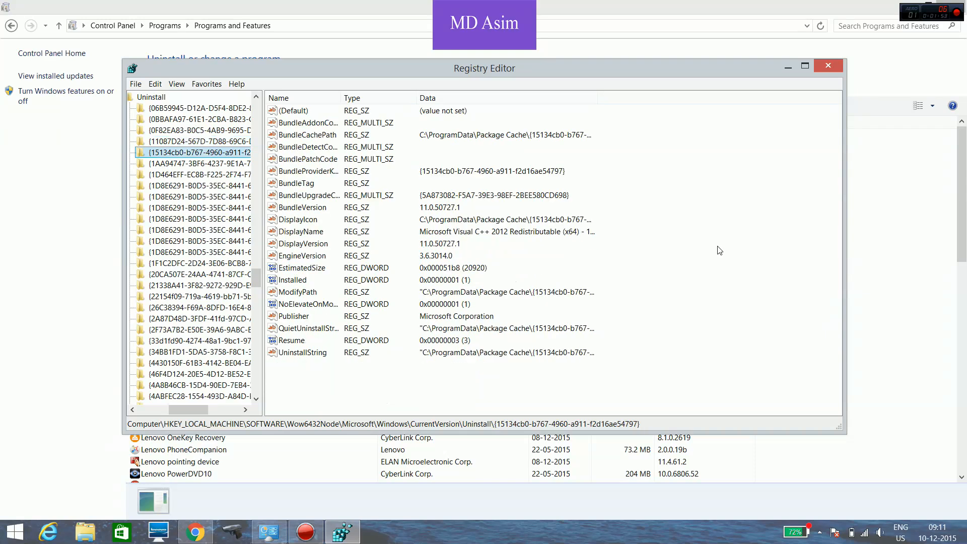
pyautogui.click(192, 164)
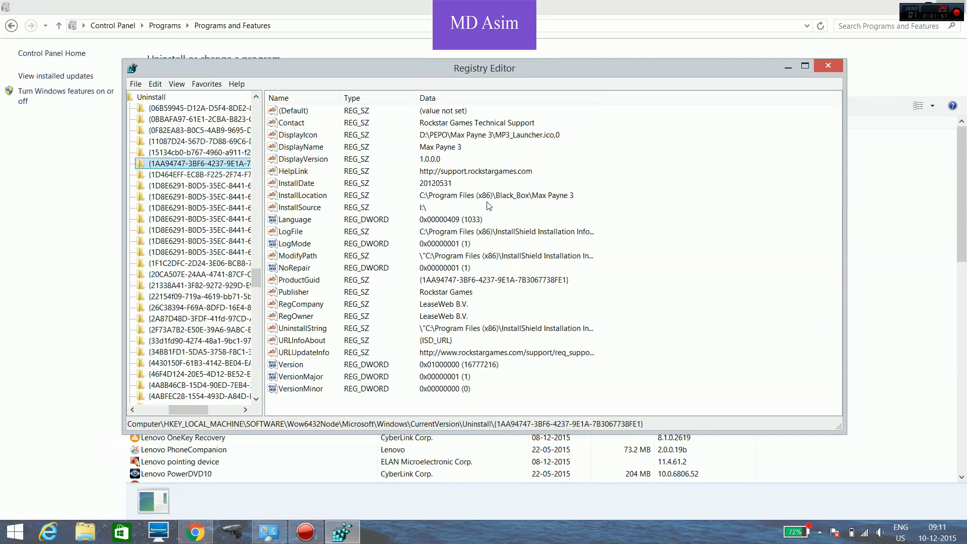
pyautogui.moveTo(569, 201)
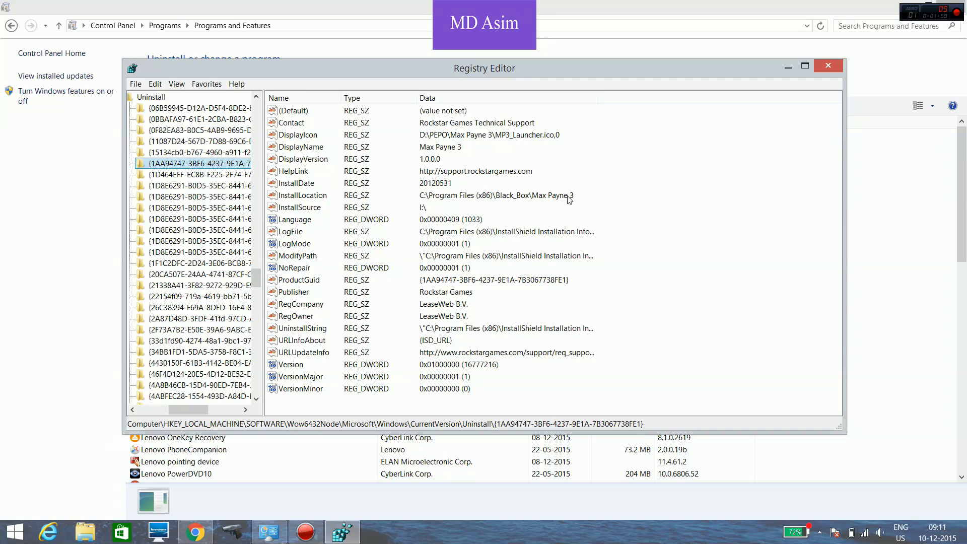
pyautogui.moveTo(413, 358)
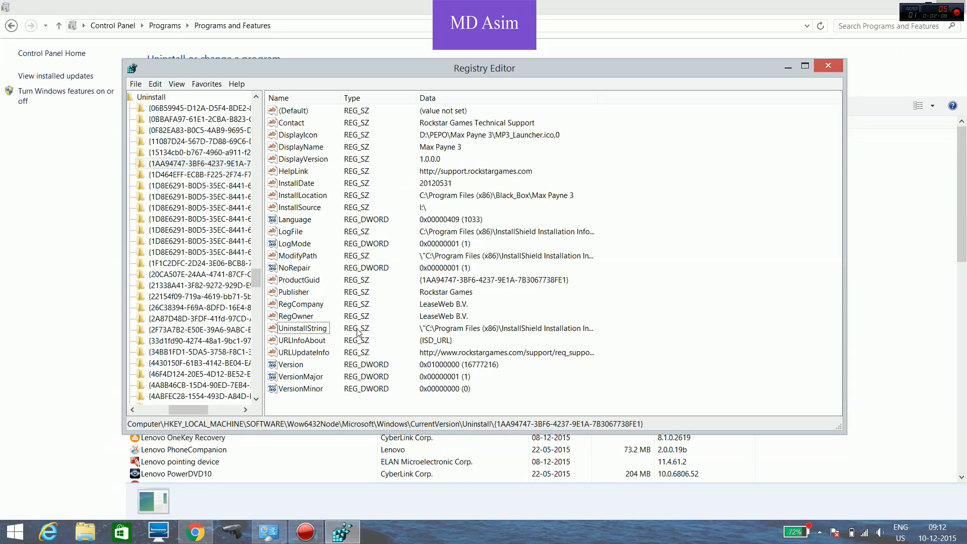
# Edit the Max Payne 3 UninstallString value data and save it.
pyautogui.doubleClick(302, 328)
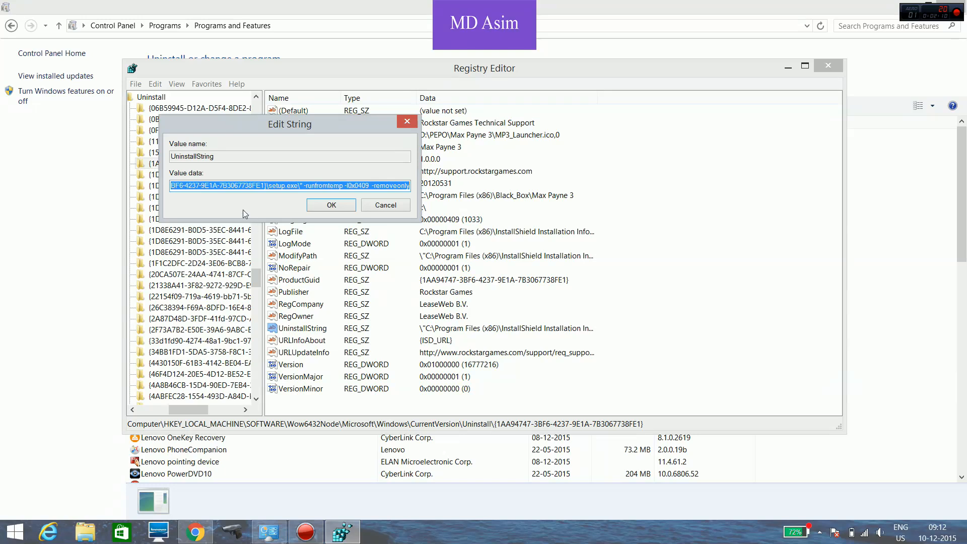
pyautogui.click(204, 185)
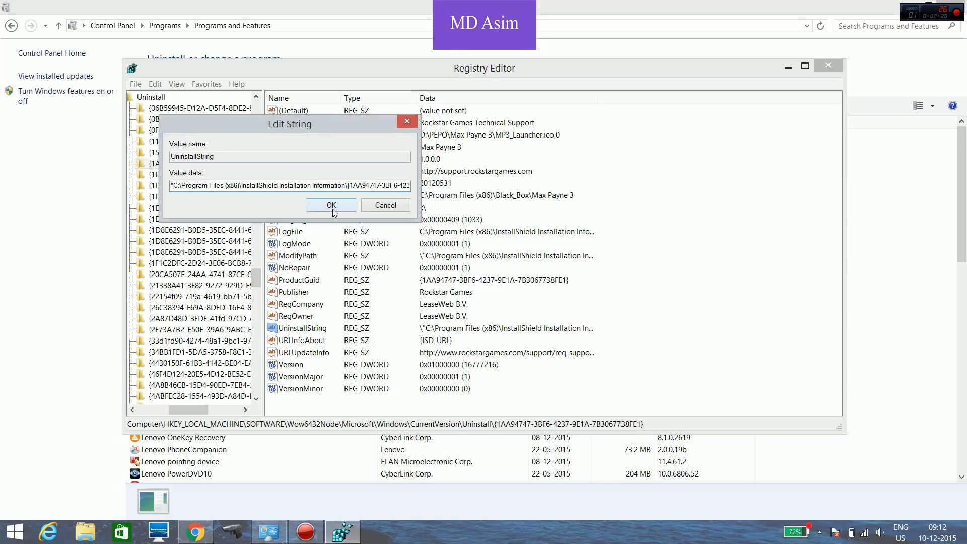
pyautogui.click(331, 205)
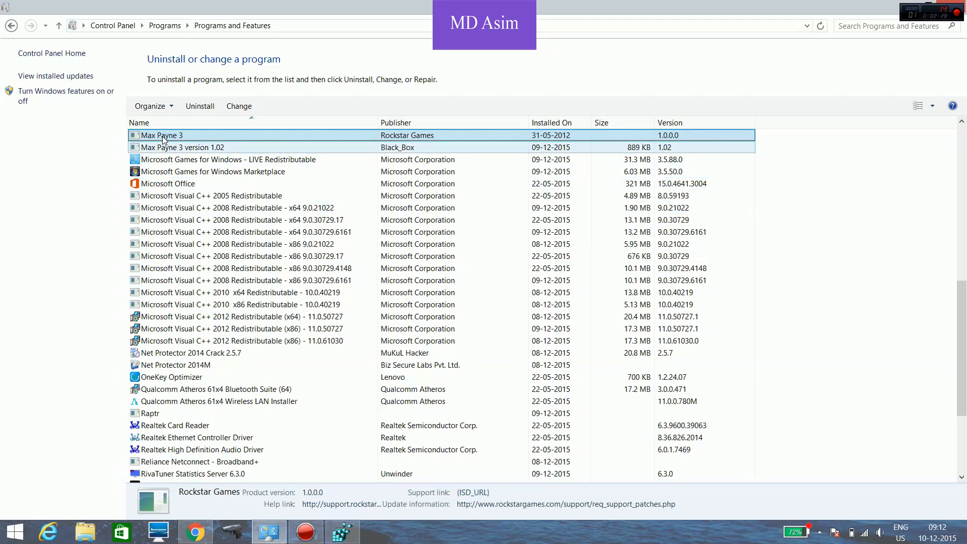
# Remove Max Payne 3 from the list, then uninstall version 1.02 and confirm success.
pyautogui.click(200, 107)
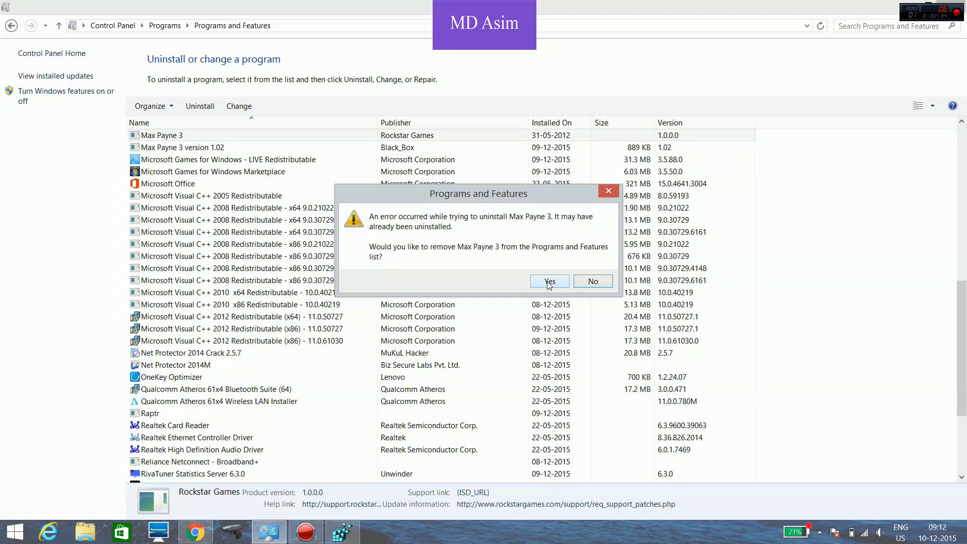
pyautogui.click(550, 281)
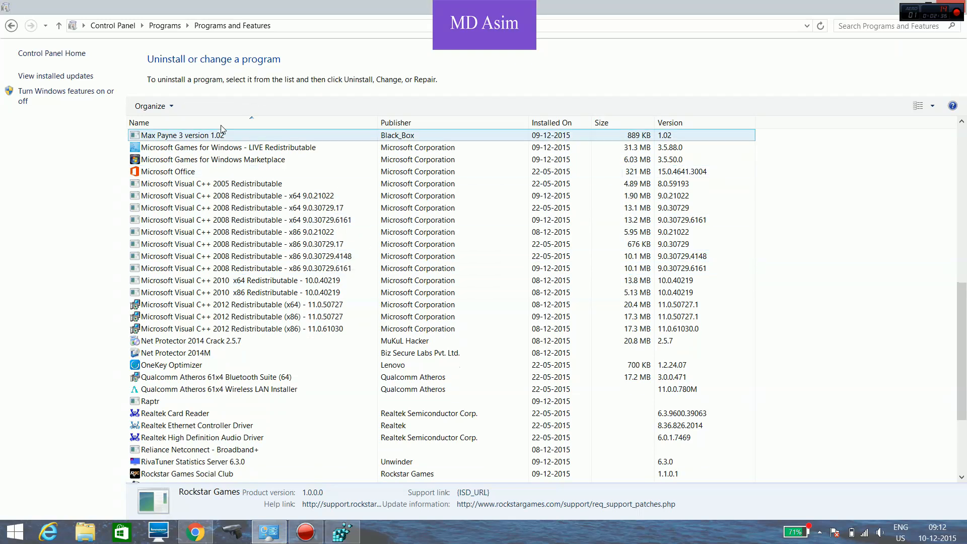
pyautogui.click(241, 305)
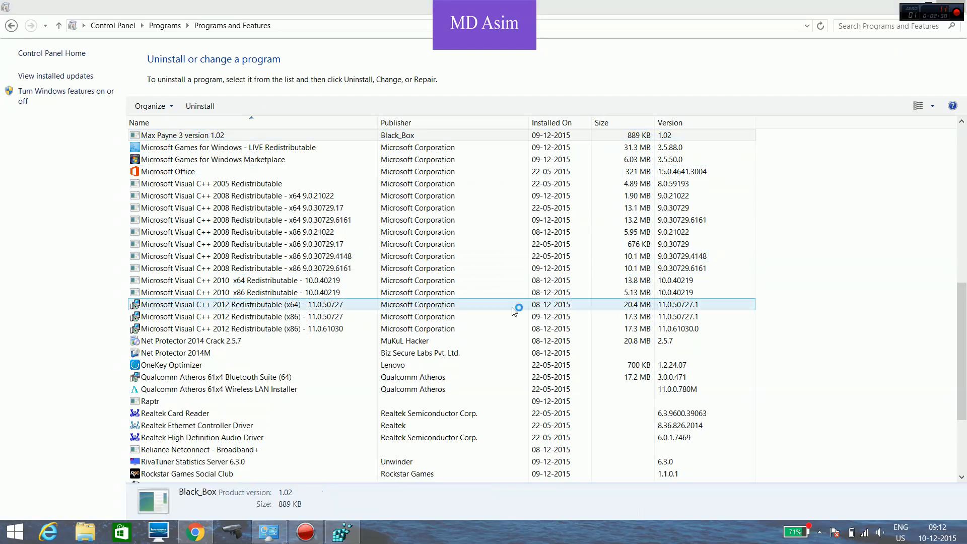
pyautogui.click(200, 105)
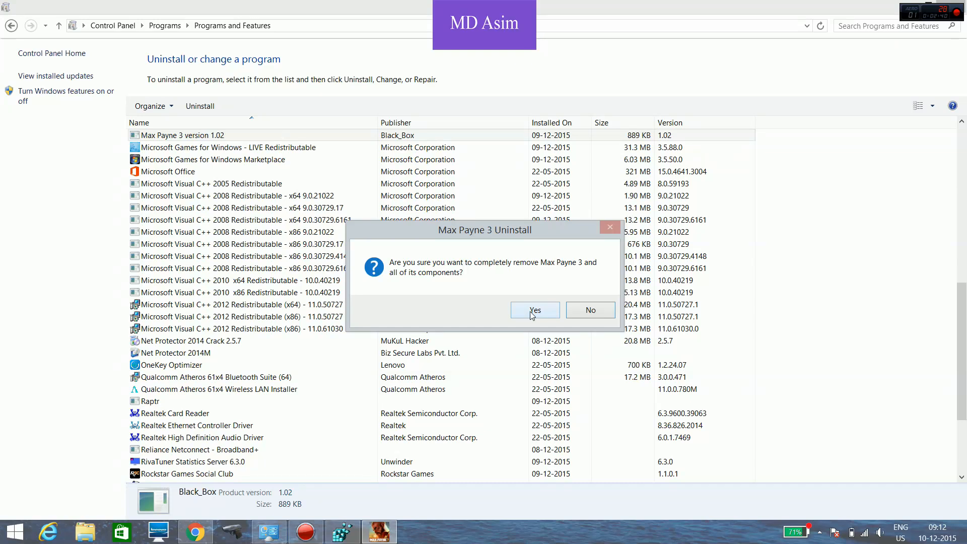
pyautogui.click(535, 310)
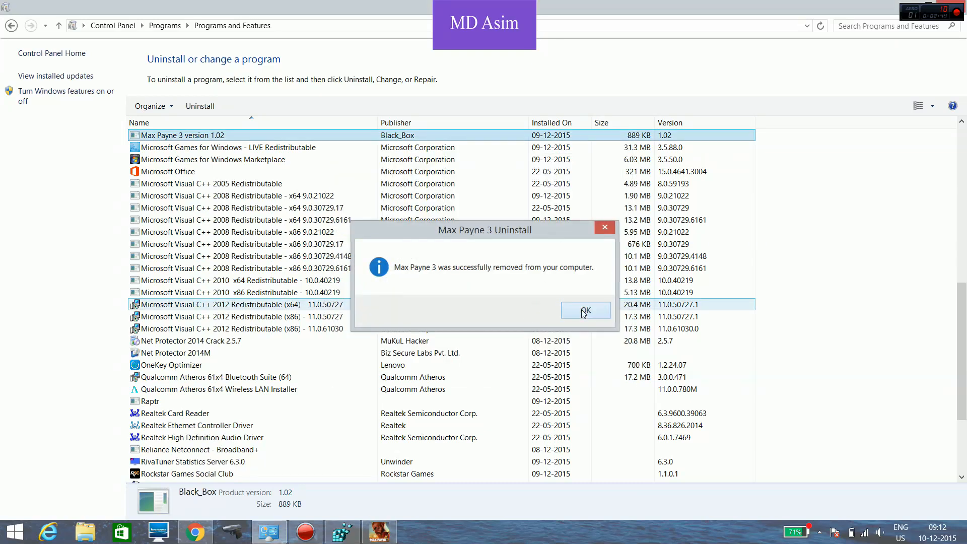
pyautogui.click(585, 310)
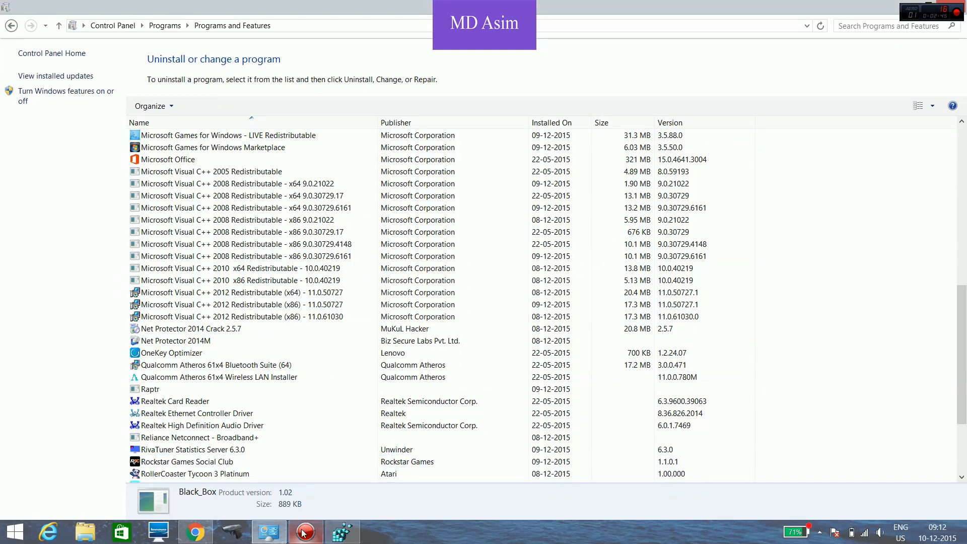